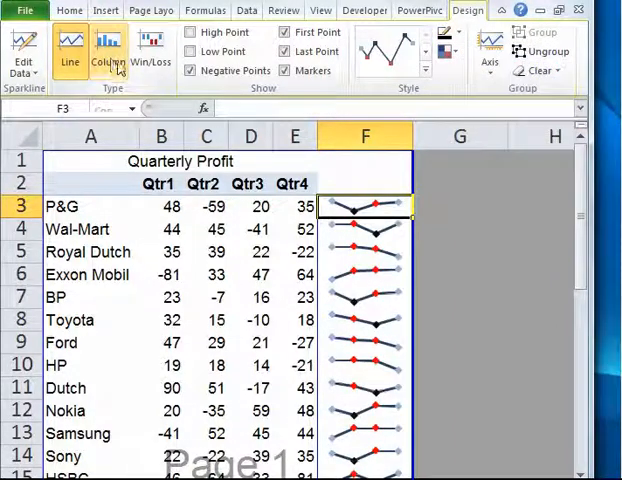
Step: Switch the column F quarterly profit sparklines from line to Win/Loss type
click(150, 52)
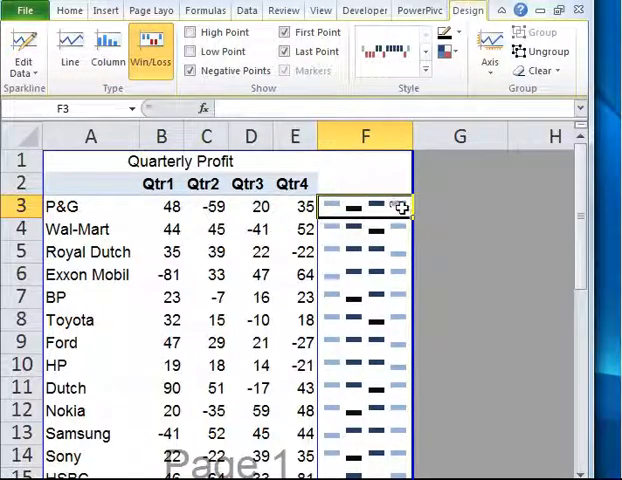
click(24, 50)
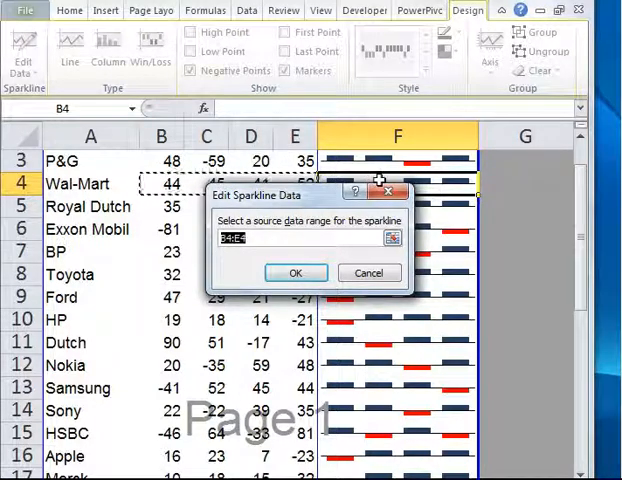